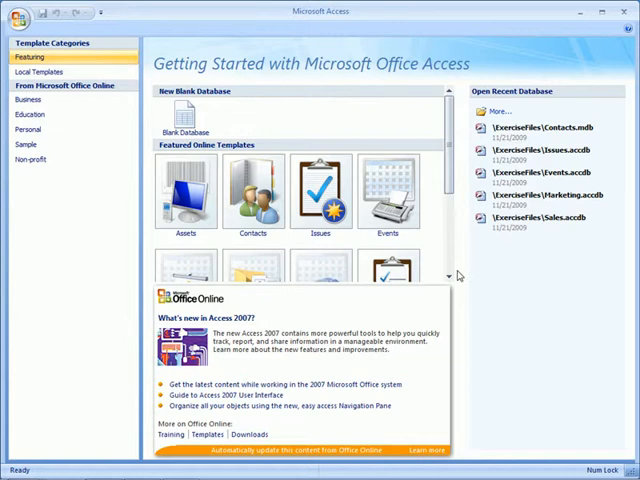
- Start a new blank database and browse for its save location in the ExerciseFiles folder
left_click(184, 120)
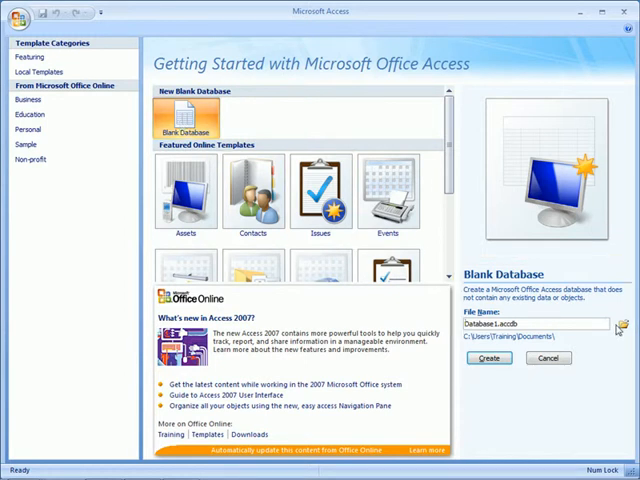
left_click(618, 324)
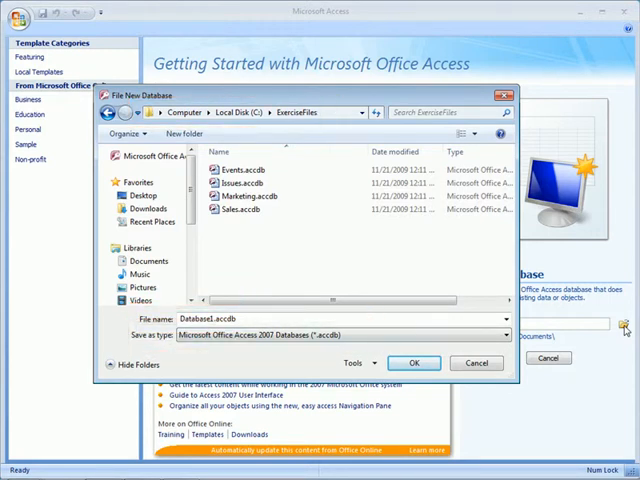
- Cancel the File New Database dialog, leaving the ExerciseFiles folder with Contacts.mdb showing
left_click(504, 336)
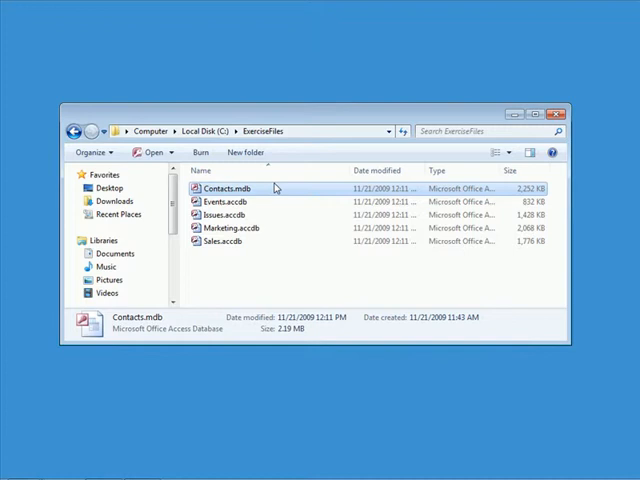
- Open Contacts.mdb from the ExerciseFiles folder so its Customers form appears in Access
double_click(228, 188)
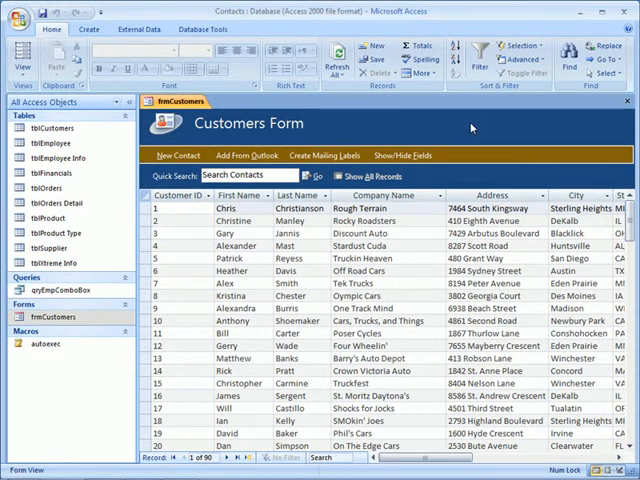
- Show the Office menu's file commands for Contacts.mdb, including Convert
left_click(18, 12)
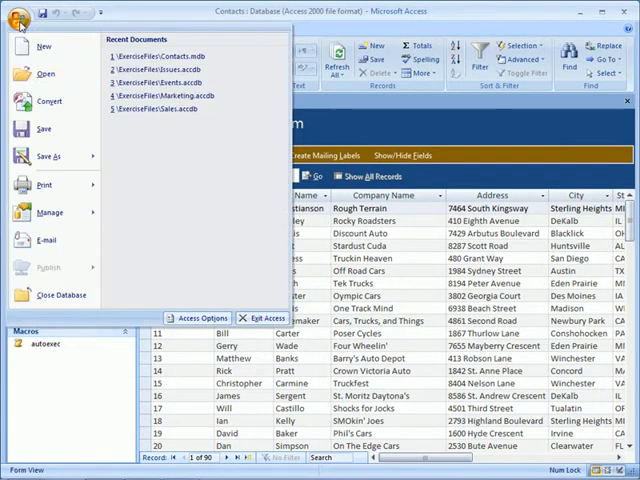
mouse_move(48, 100)
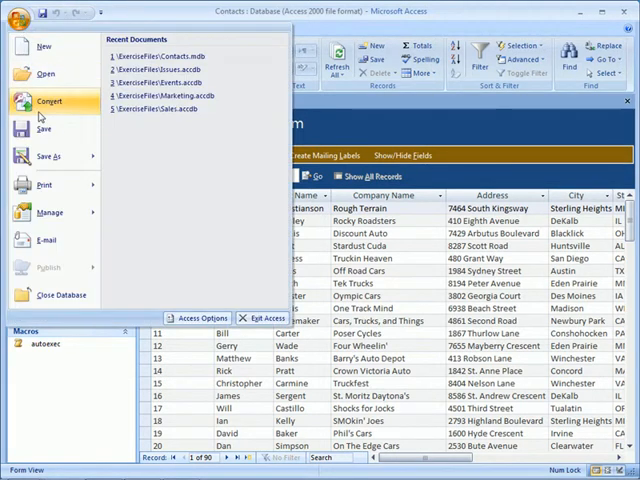